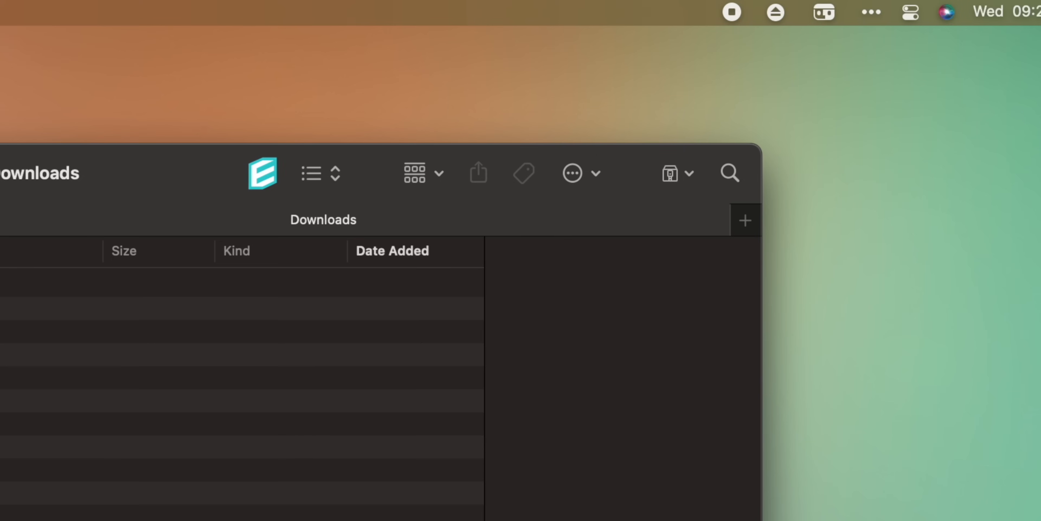
- View Jettison's notification settings from its menu bar icon
{"action": "left_click", "coordinate": [774, 13]}
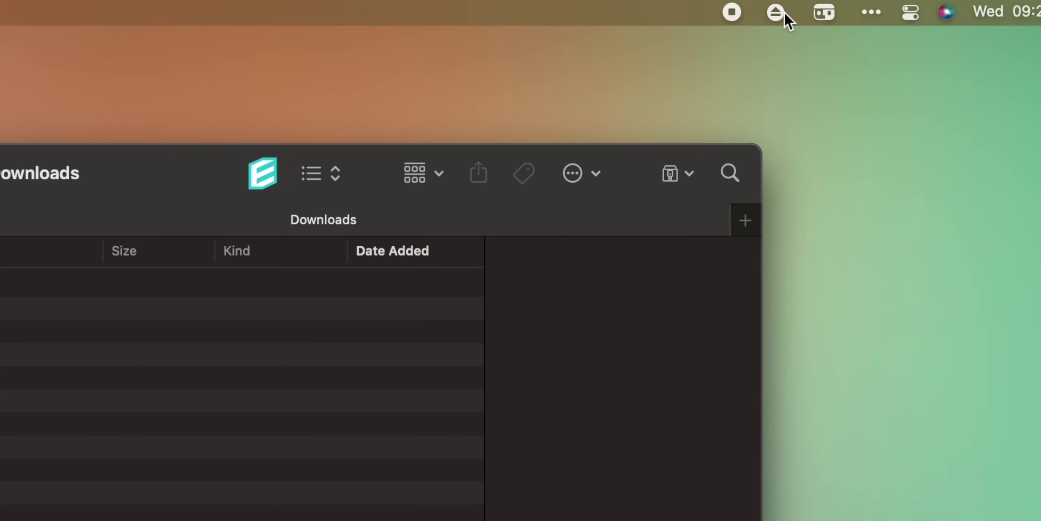
{"action": "left_click", "coordinate": [774, 13]}
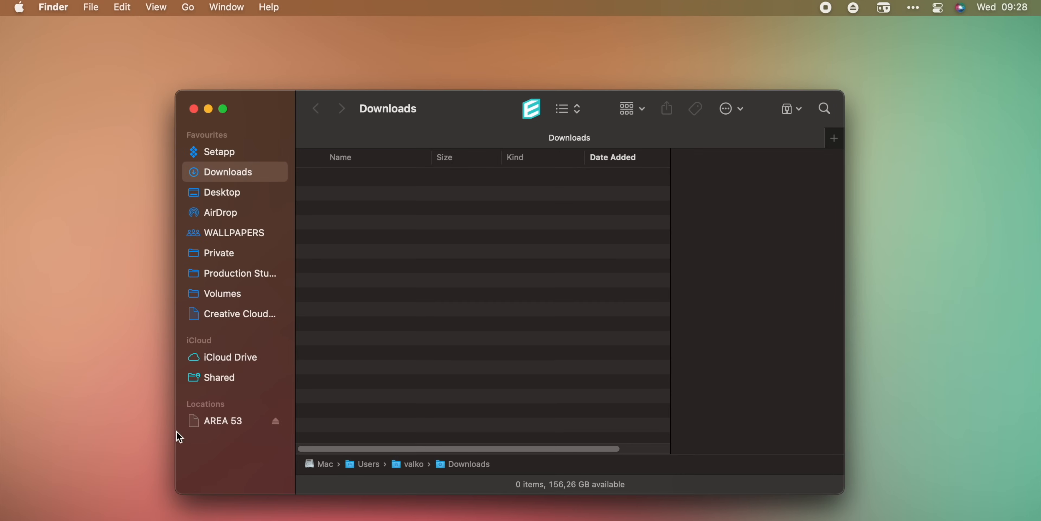
{"action": "mouse_move", "coordinate": [235, 431]}
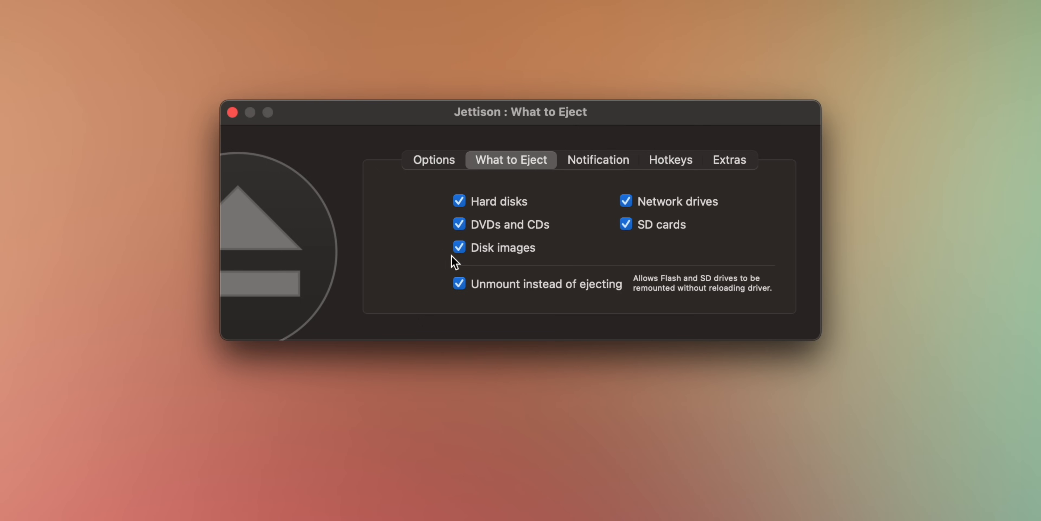
{"action": "mouse_move", "coordinate": [627, 177]}
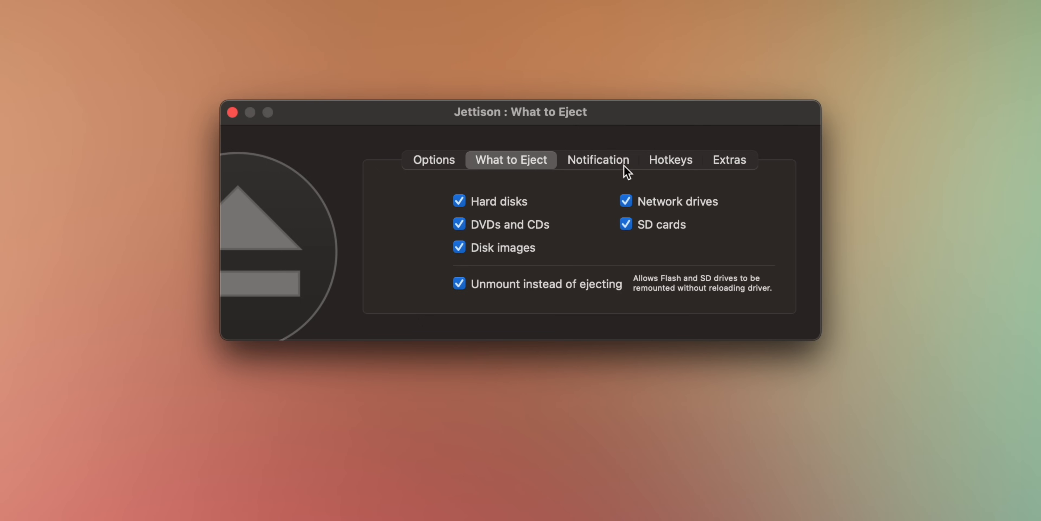
{"action": "left_click", "coordinate": [670, 160]}
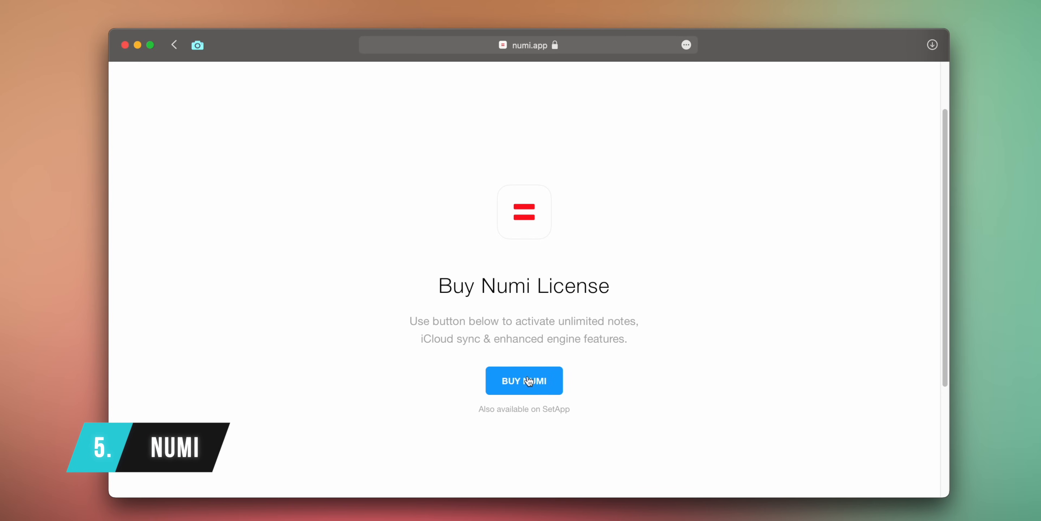
- Start buying a Numi license, loading the Paddle checkout with a US$23.99 total
{"action": "left_click", "coordinate": [528, 385]}
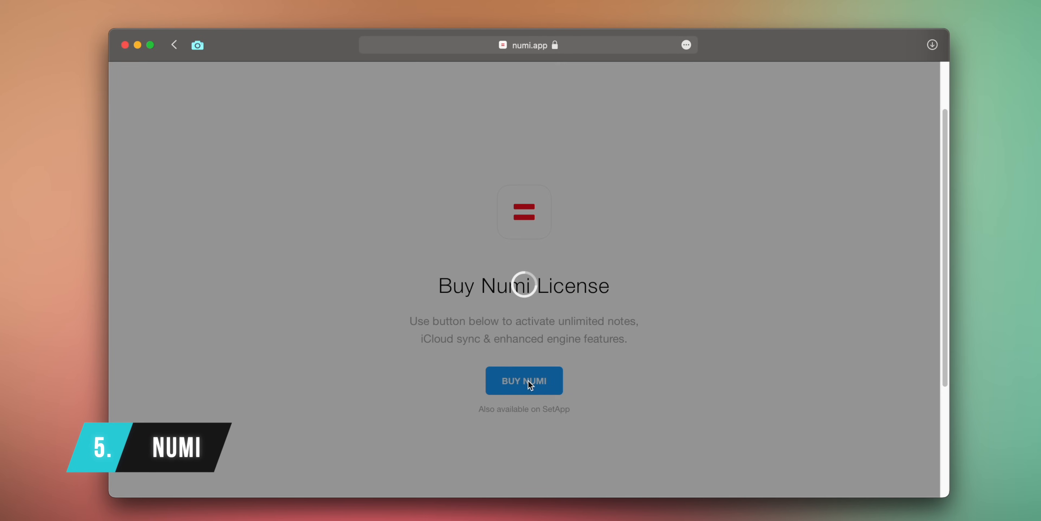
{"action": "left_click", "coordinate": [524, 380]}
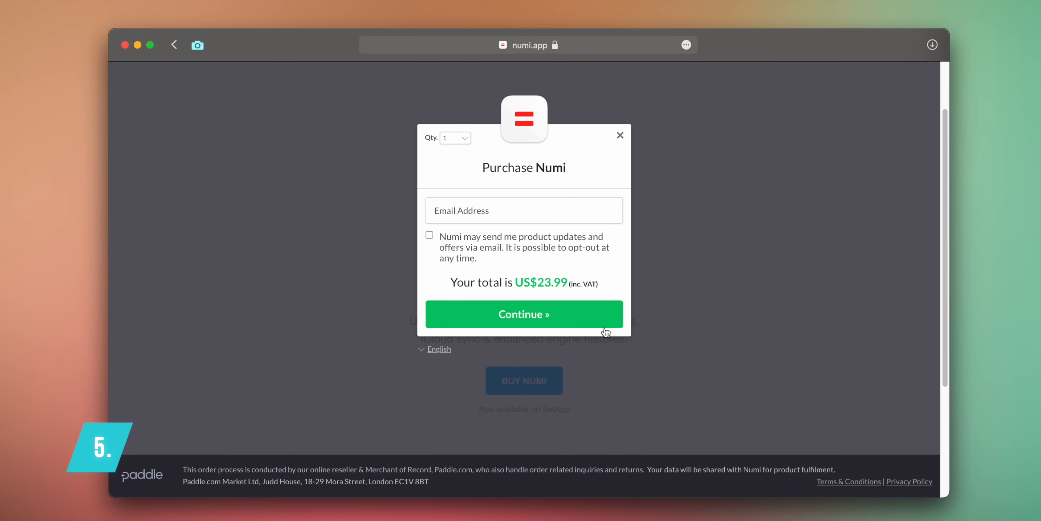
{"action": "mouse_move", "coordinate": [599, 272]}
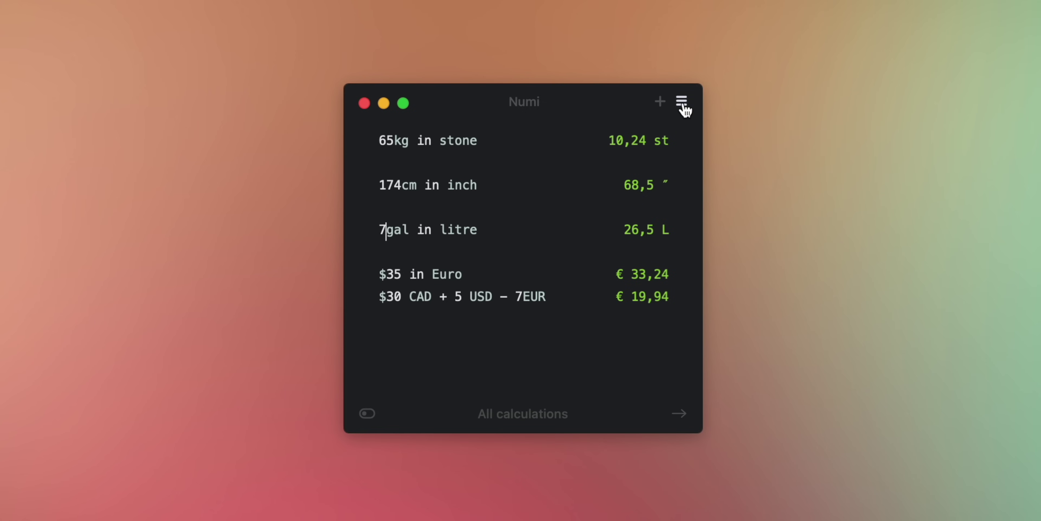
- Choose the saved note converting points, ems, inches and centimetres to pixels
{"action": "left_click", "coordinate": [681, 101]}
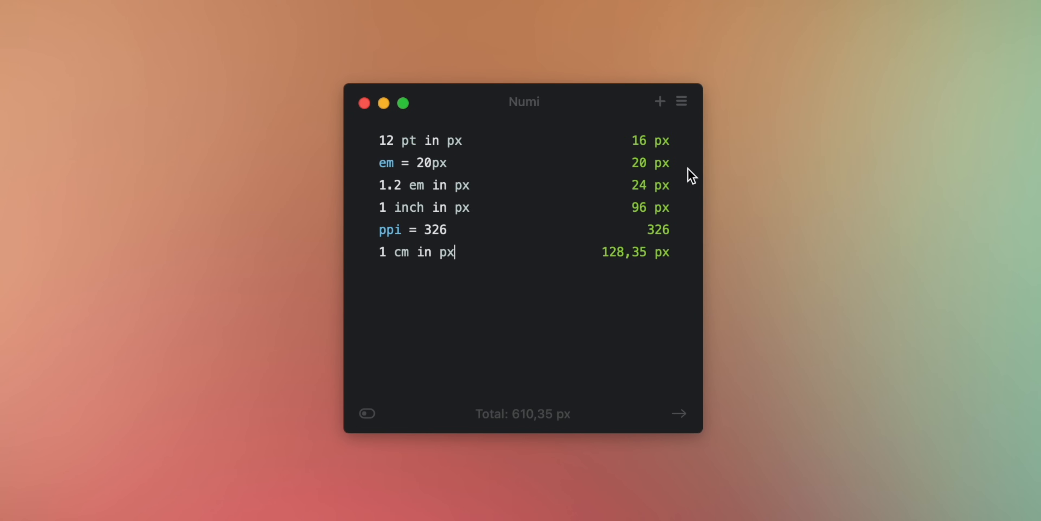
{"action": "left_click", "coordinate": [681, 101]}
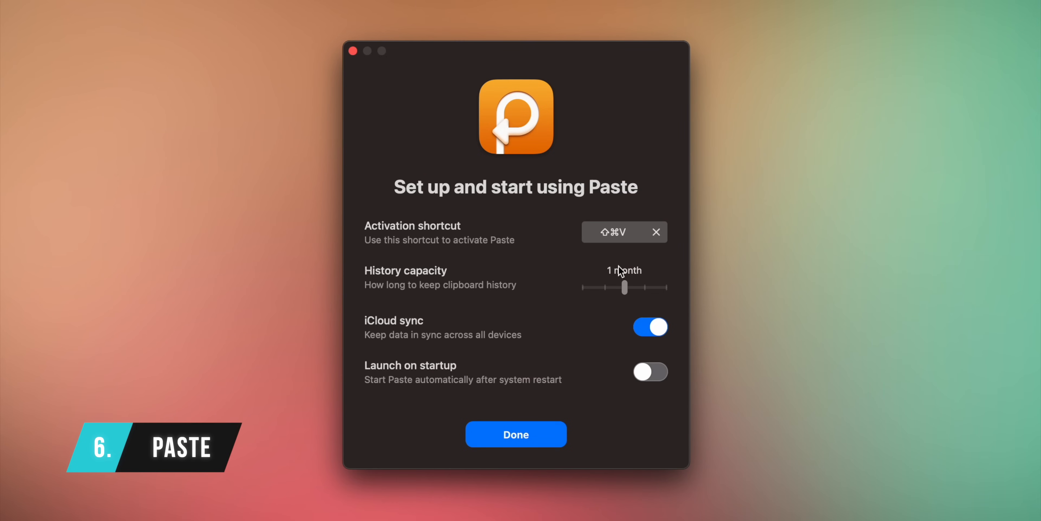
- Drag the History capacity slider from 1 month to 10 months
{"action": "left_click_drag", "start_coordinate": [623, 286], "coordinate": [641, 287]}
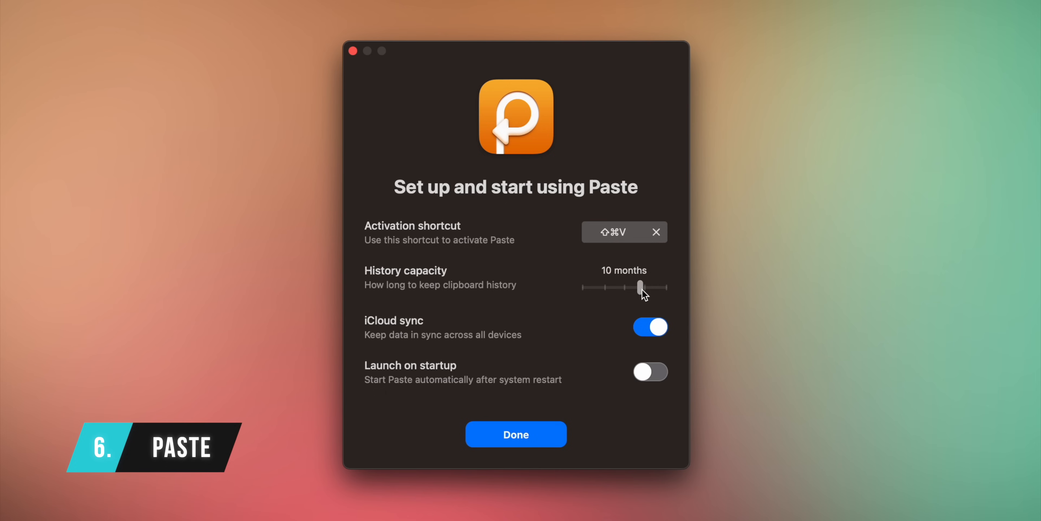
{"action": "left_click_drag", "start_coordinate": [641, 287], "coordinate": [626, 287]}
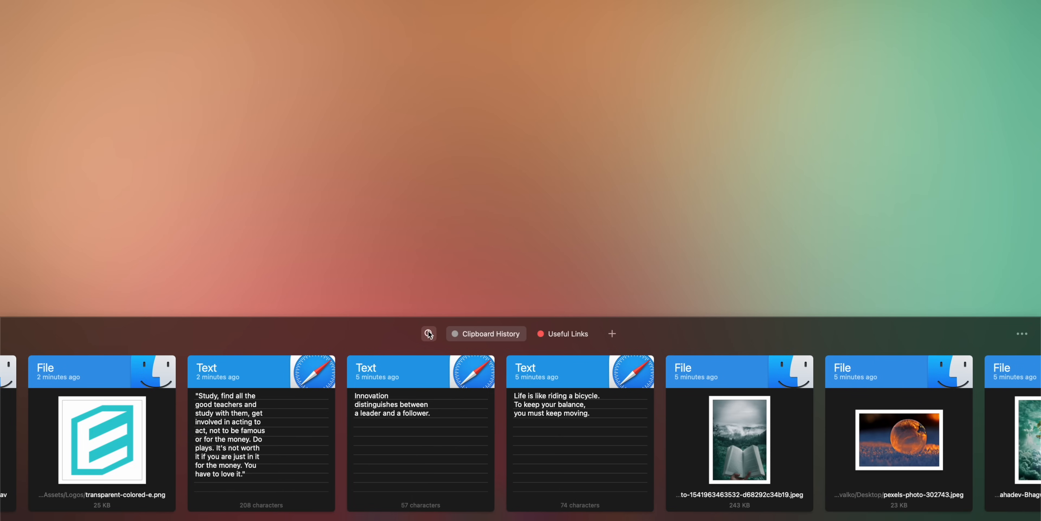
- Leave the clipboard shelf via its search icon and show Paste's menu bar menu
{"action": "left_click", "coordinate": [430, 334]}
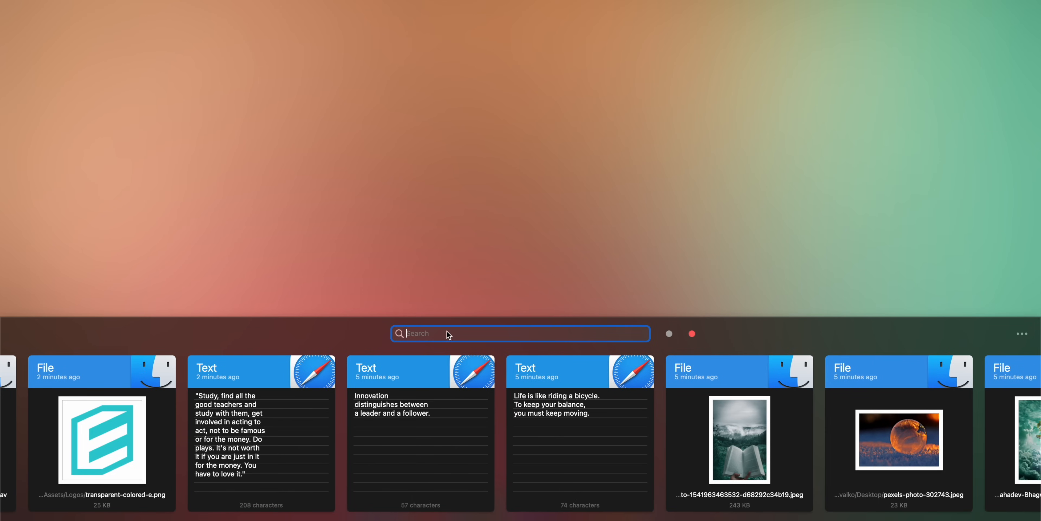
{"action": "mouse_move", "coordinate": [563, 290]}
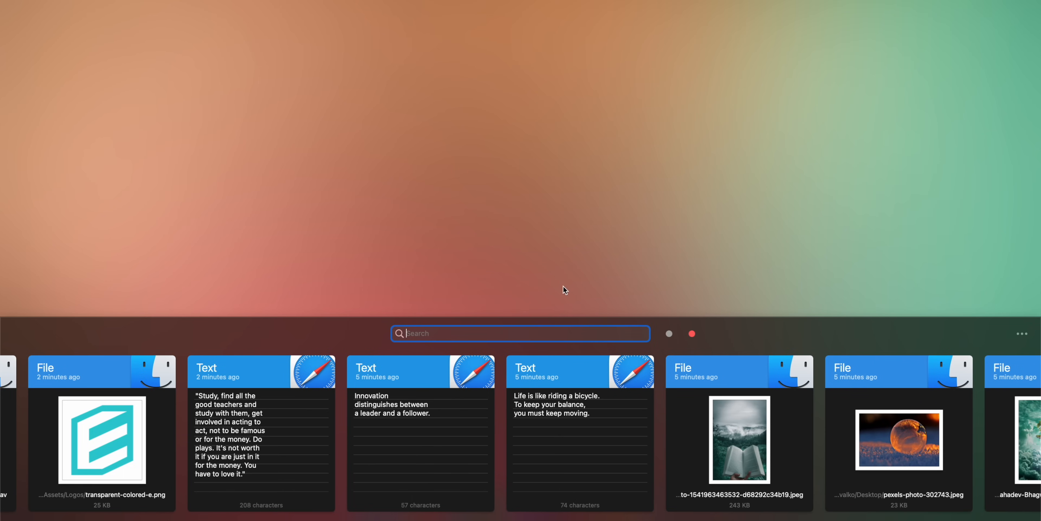
{"action": "left_click", "coordinate": [880, 6]}
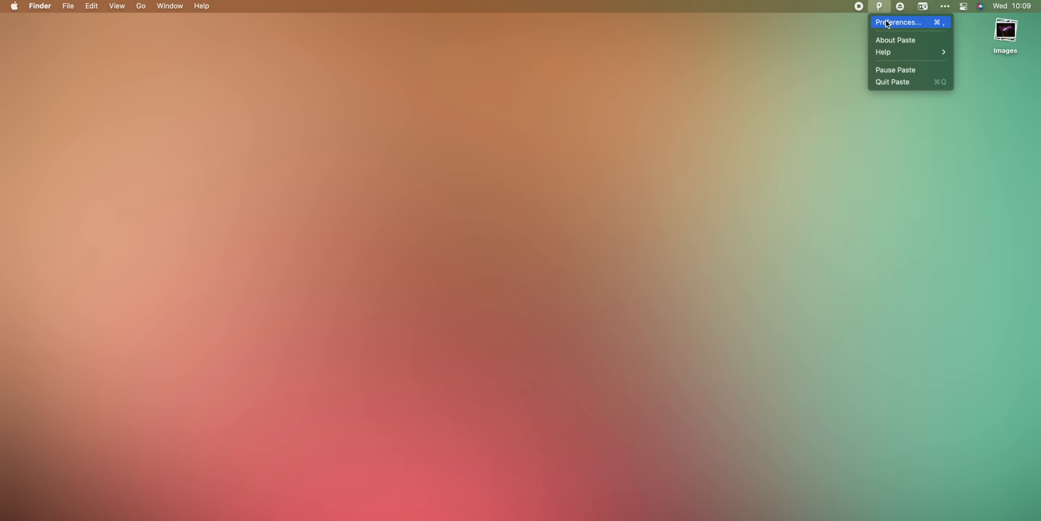
- In Preferences, General, enable Always paste as Plain Text
{"action": "left_click", "coordinate": [898, 23]}
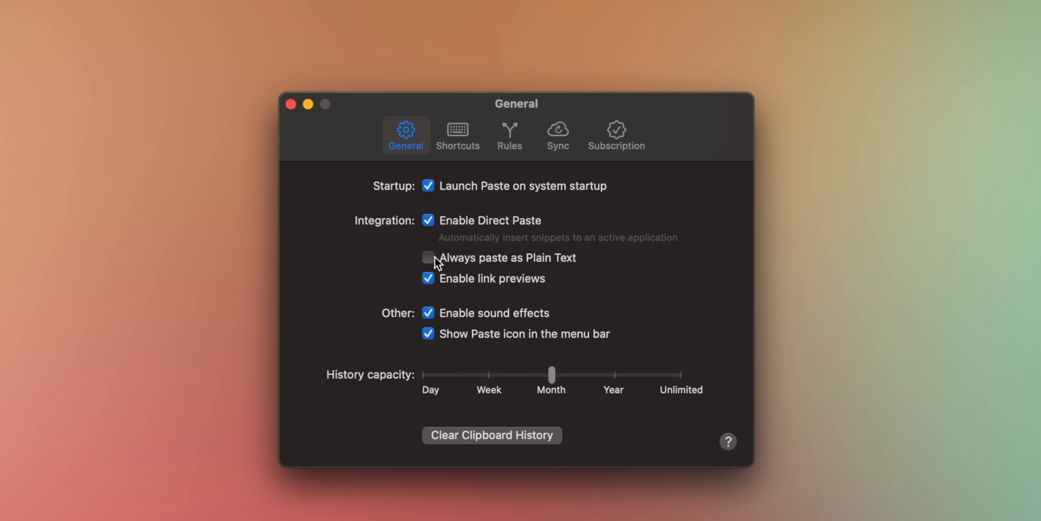
{"action": "left_click", "coordinate": [428, 257]}
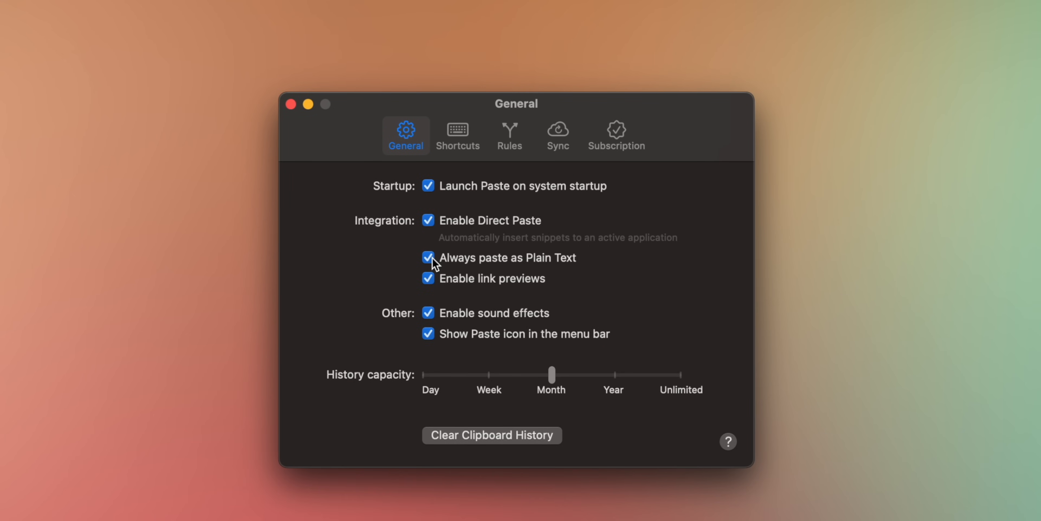